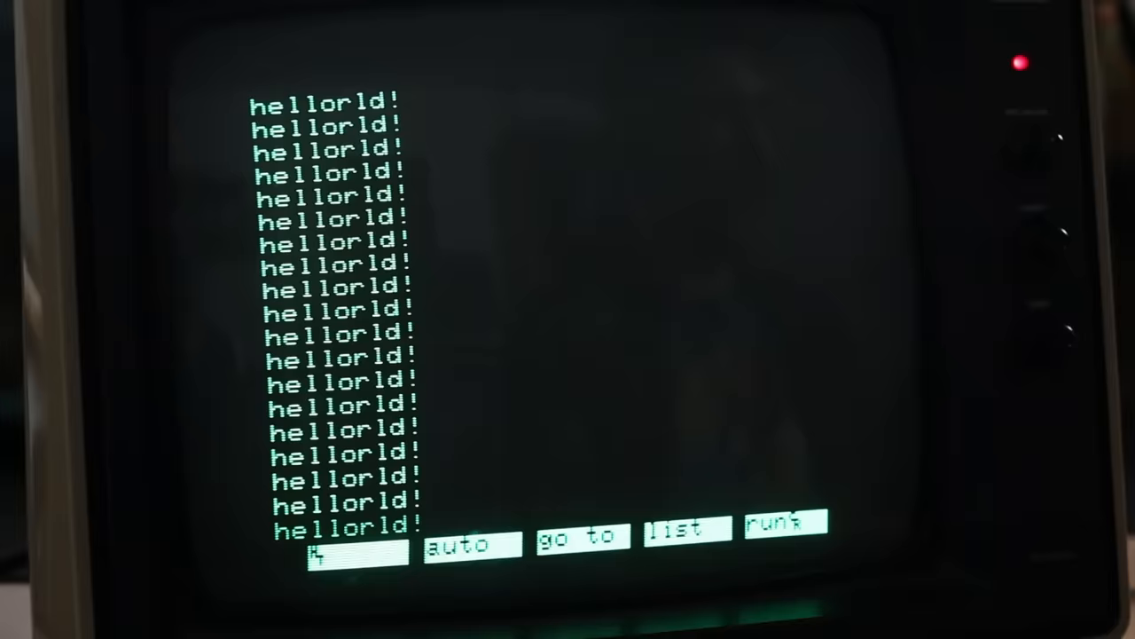
Break the hellorld! printing loop with Ctrl+C, stopping at line 10 and returning to Ok
key("ctrl+c")
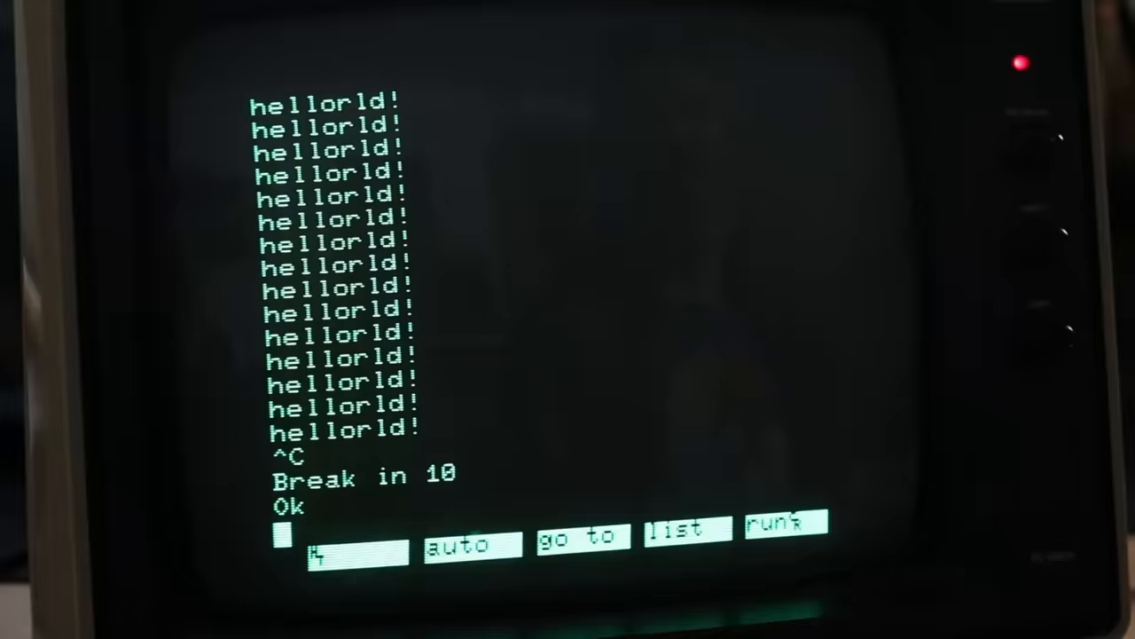